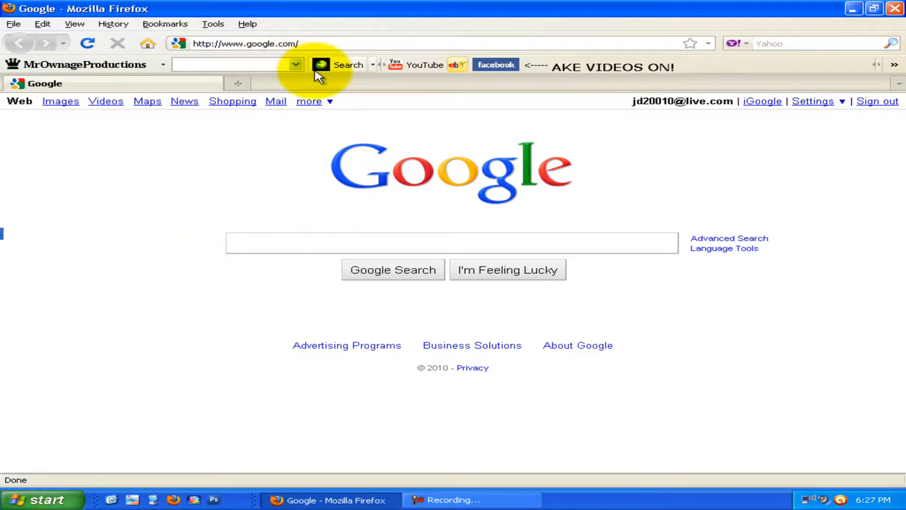
mouse_move(322, 70)
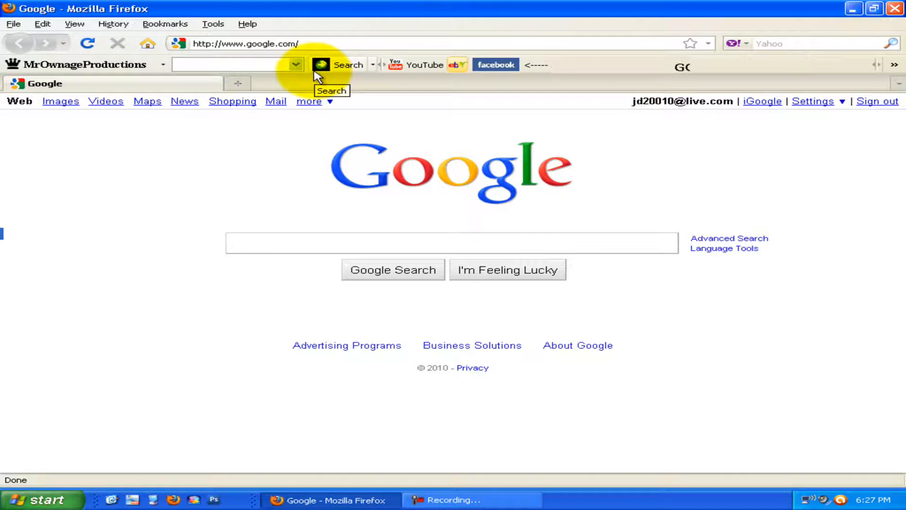
mouse_move(273, 274)
text(Google)
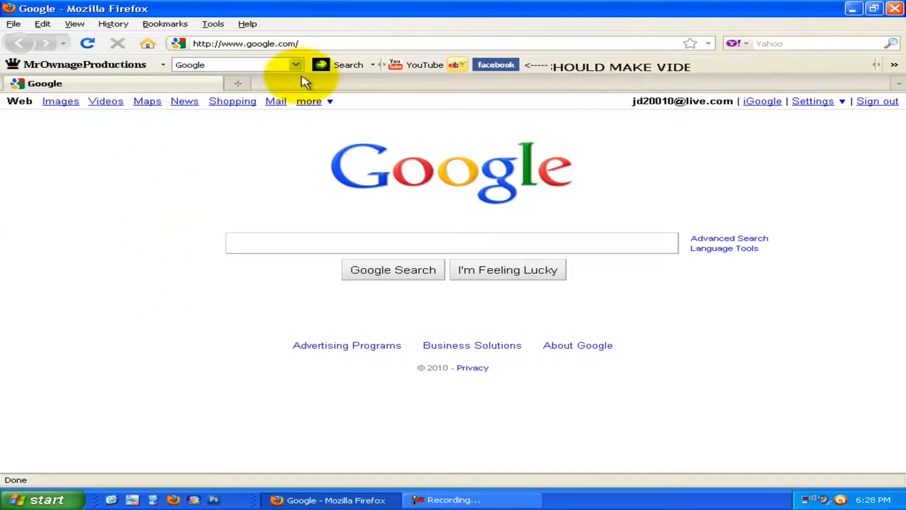
- Show Firefox's saved bookmarks list over the Google home page
click(164, 23)
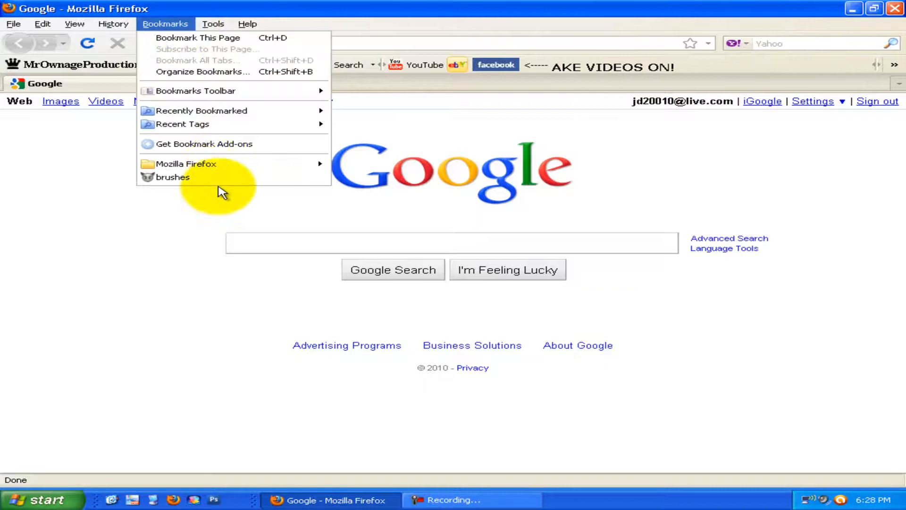
- Go to the bookmarked deviantART site and search it for 'brushes', continuing past the ad
click(173, 177)
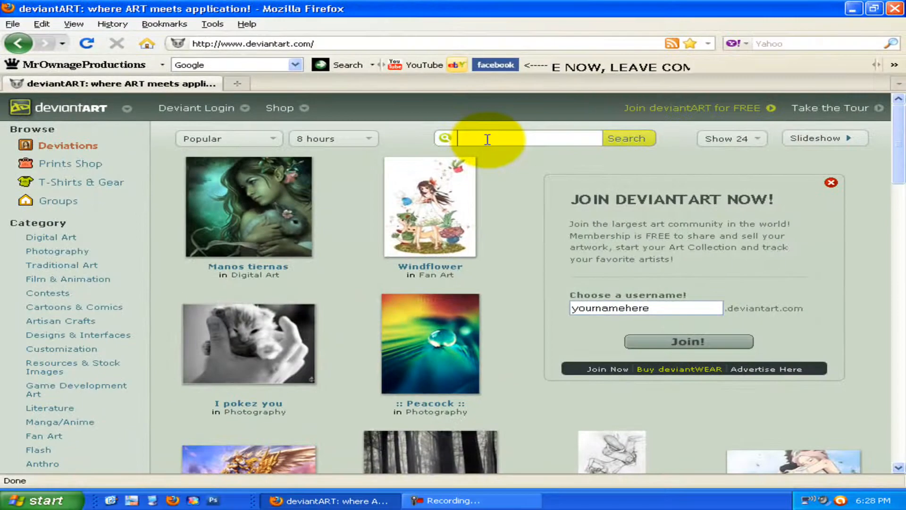
text(gu)
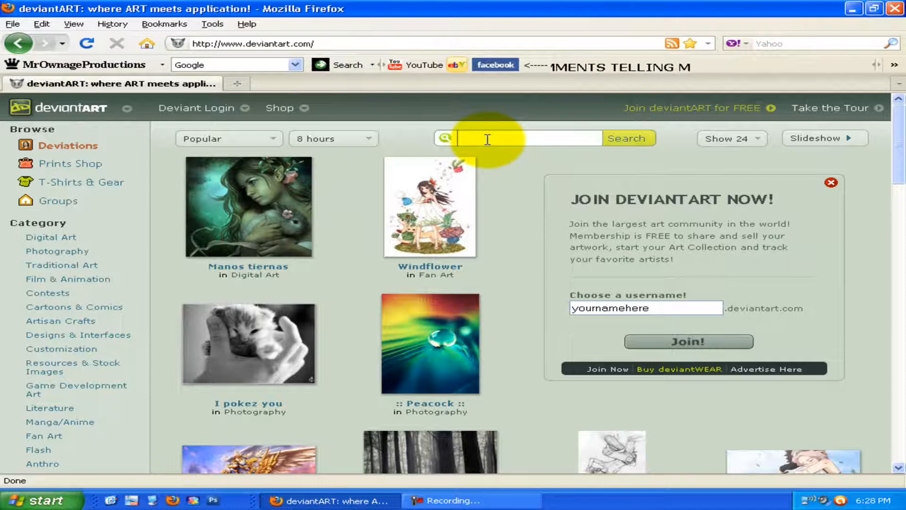
text(brus)
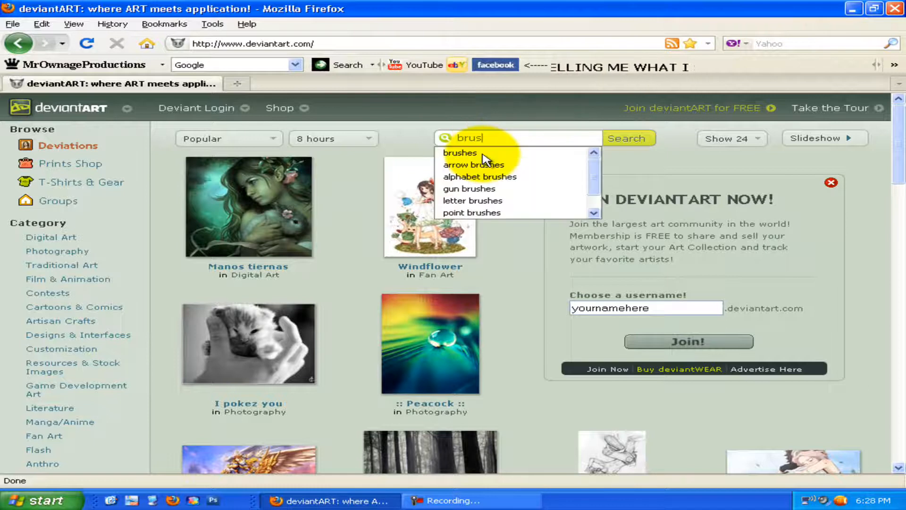
click(460, 153)
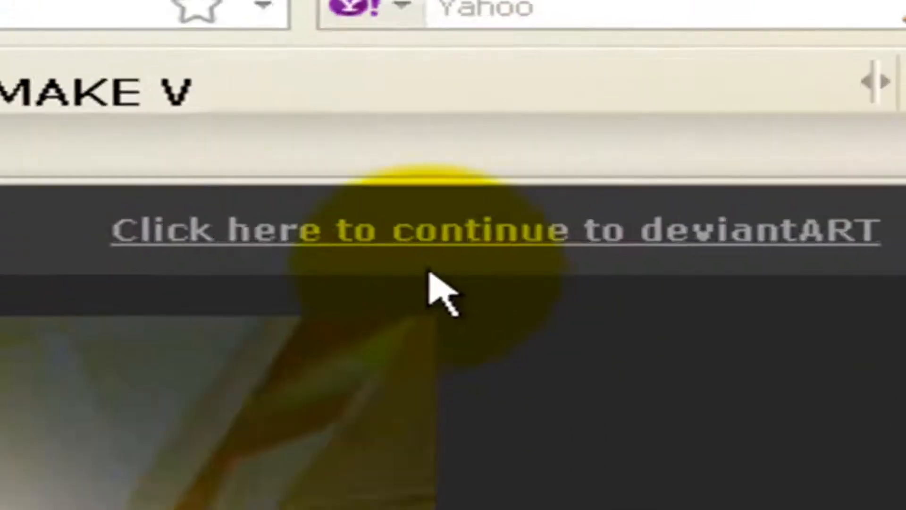
click(436, 235)
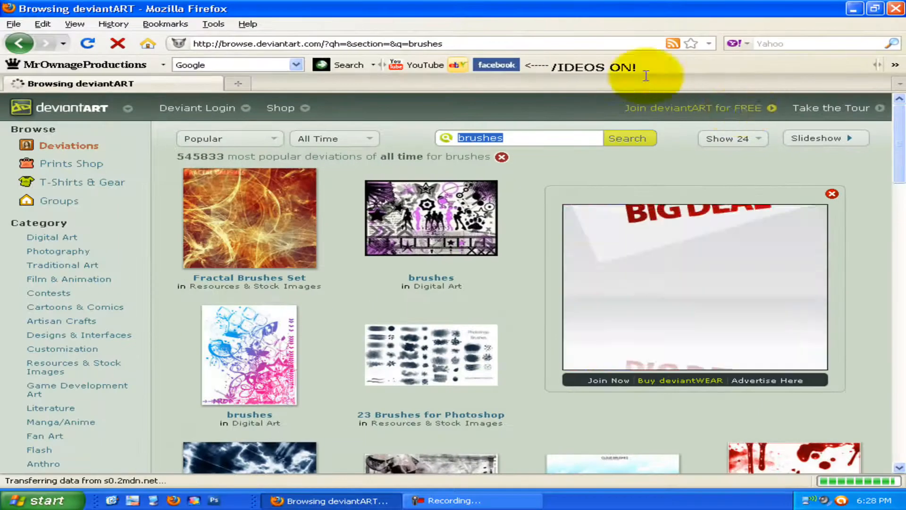
- Download the Blood Brushes deviation as a ZIP file
scroll(down, 3)
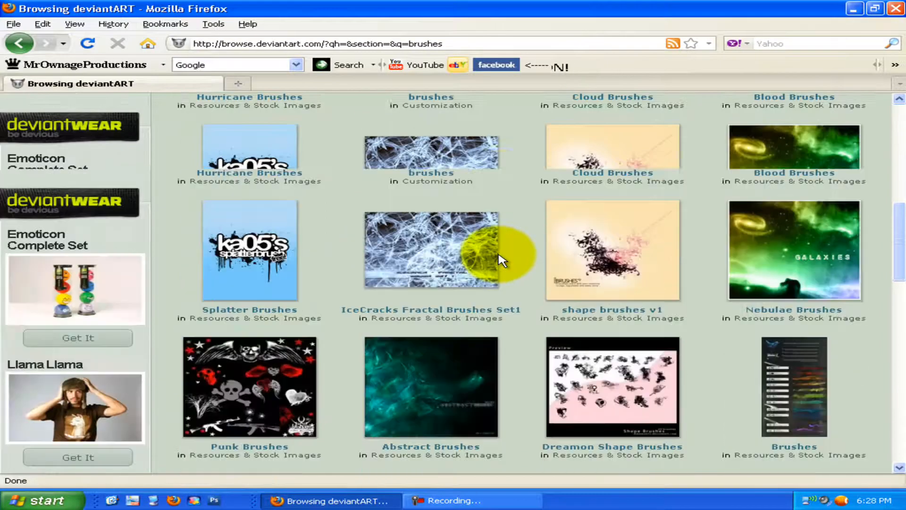
click(438, 249)
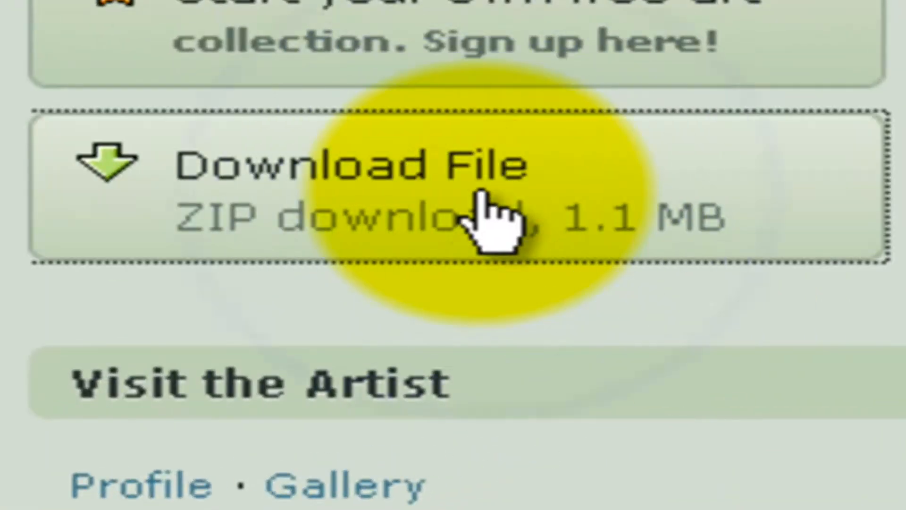
click(646, 361)
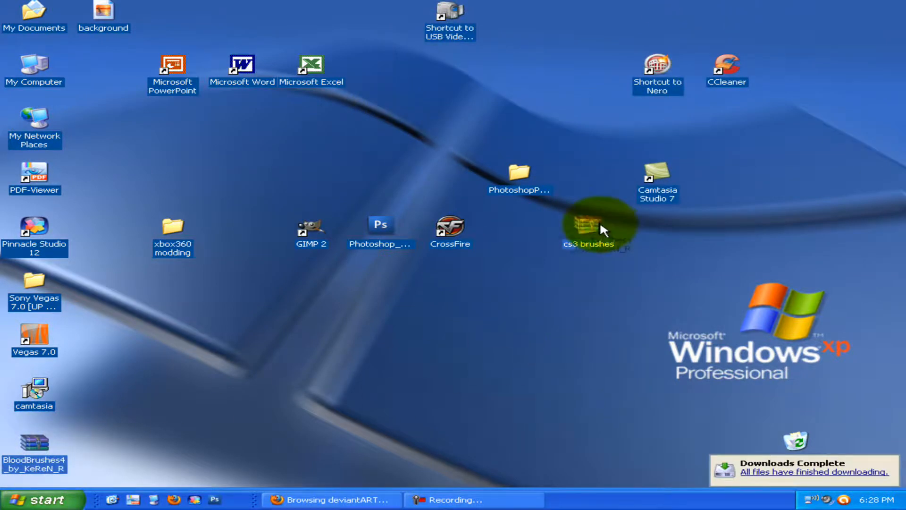
- Extract the BloodBrushes4 archive into its own folder inside cs3 brushes with WinRAR
double_click(587, 227)
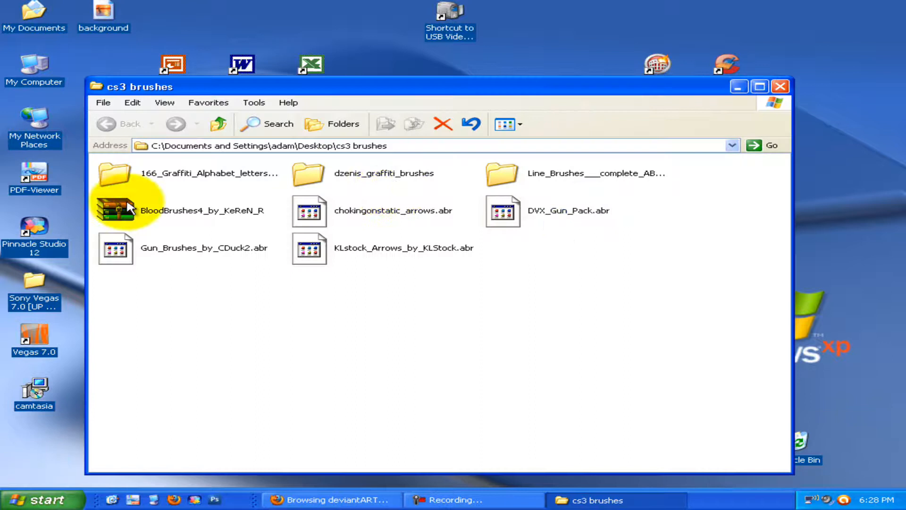
double_click(116, 210)
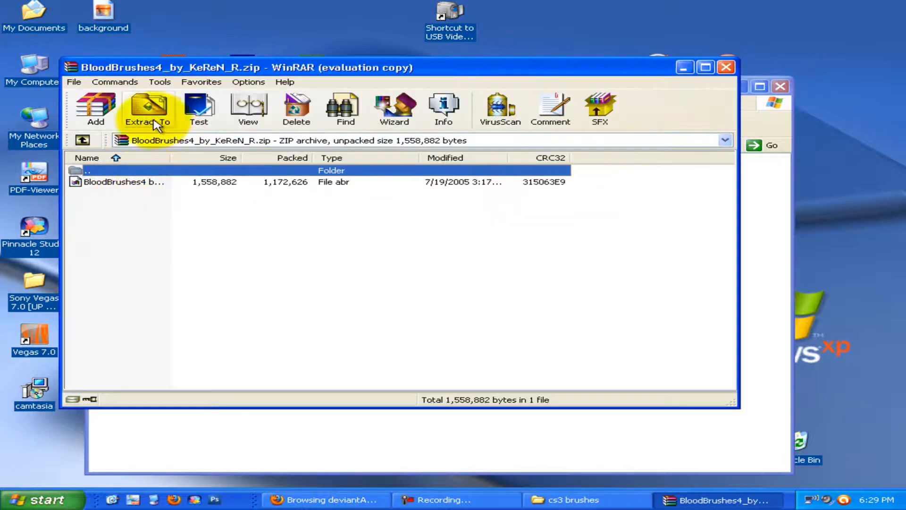
click(149, 109)
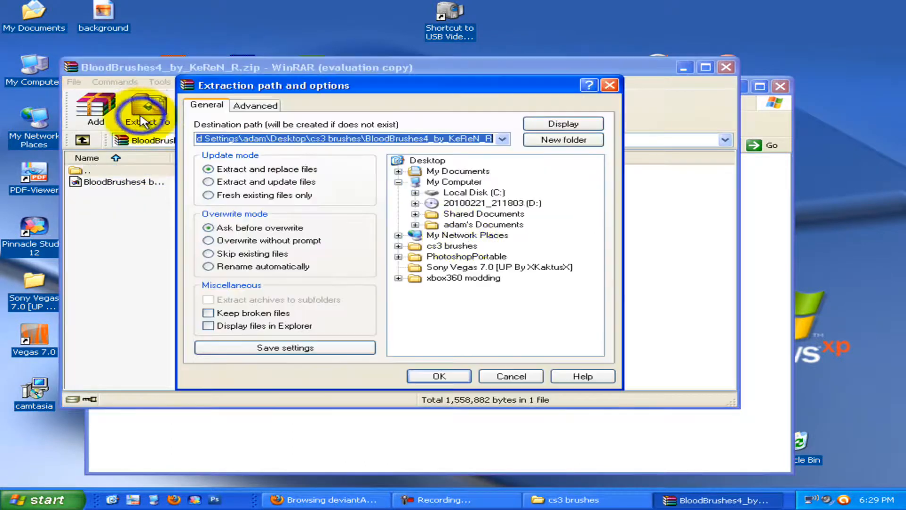
click(438, 375)
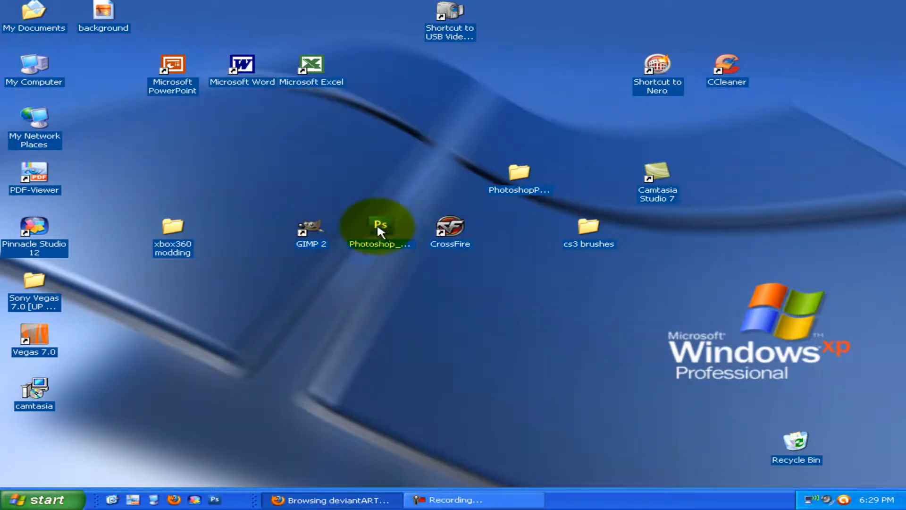
- Check the PhotoshopPortable folder, then launch Photoshop CS3
double_click(380, 224)
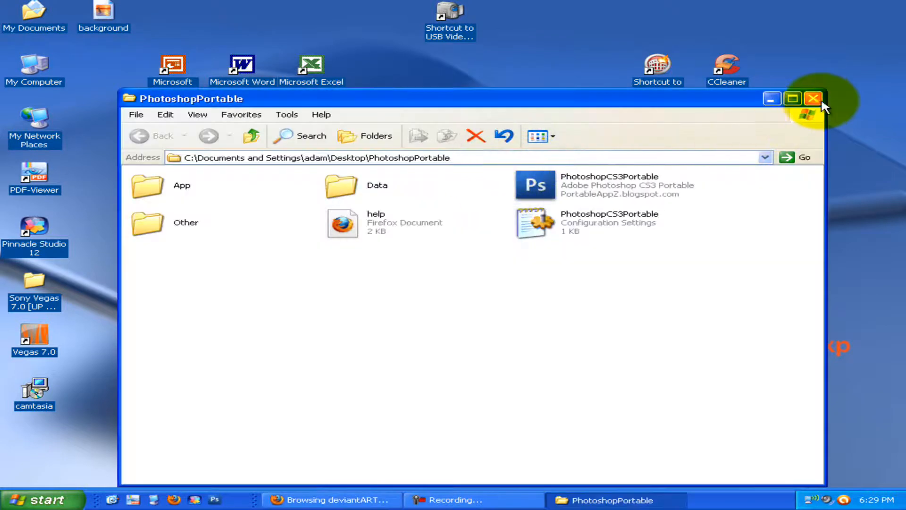
click(814, 98)
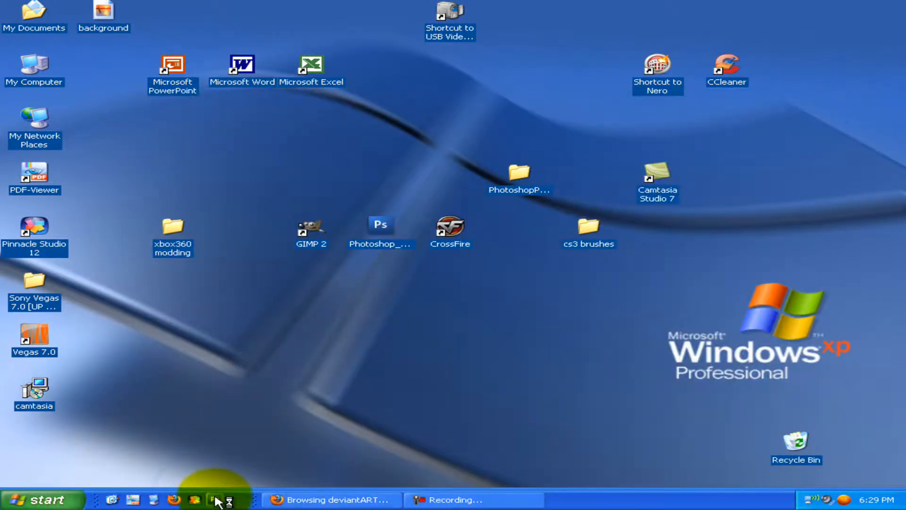
double_click(379, 226)
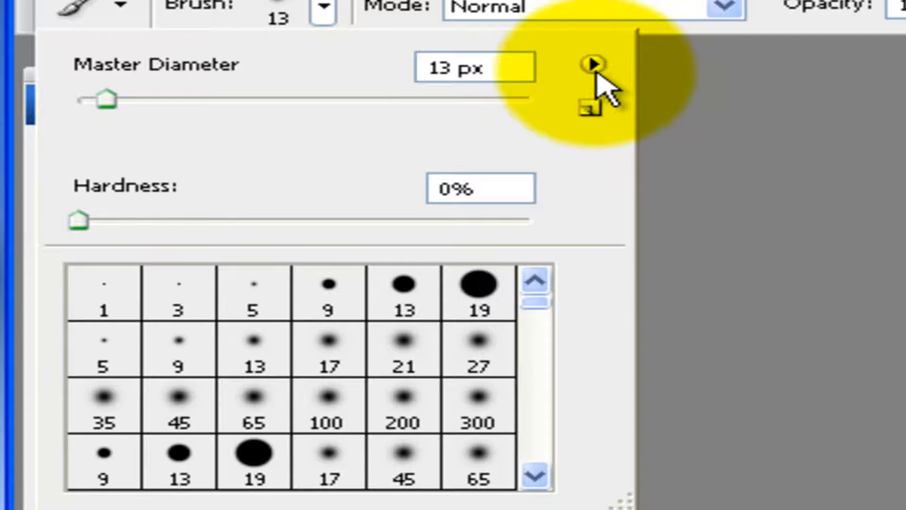
- Load the BloodBrushes4_by_KeReN_R brush set via Load Brushes and start a new document
click(592, 64)
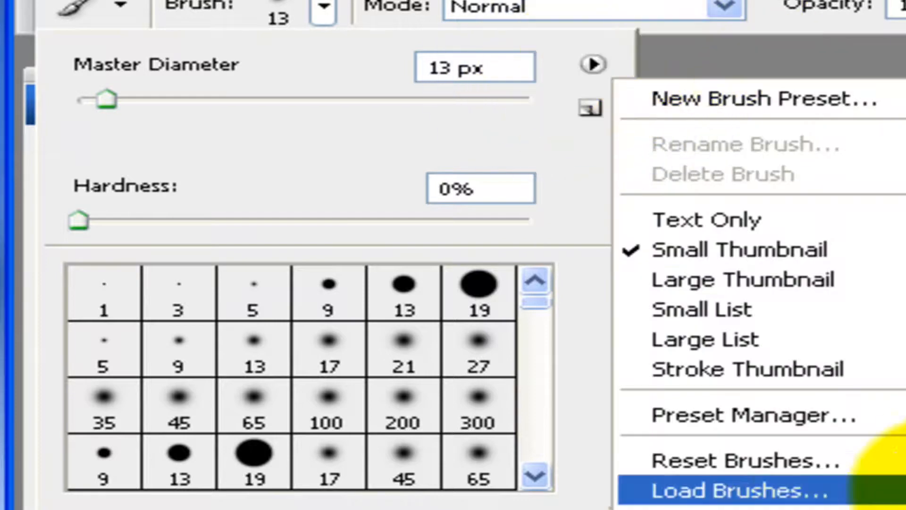
click(732, 502)
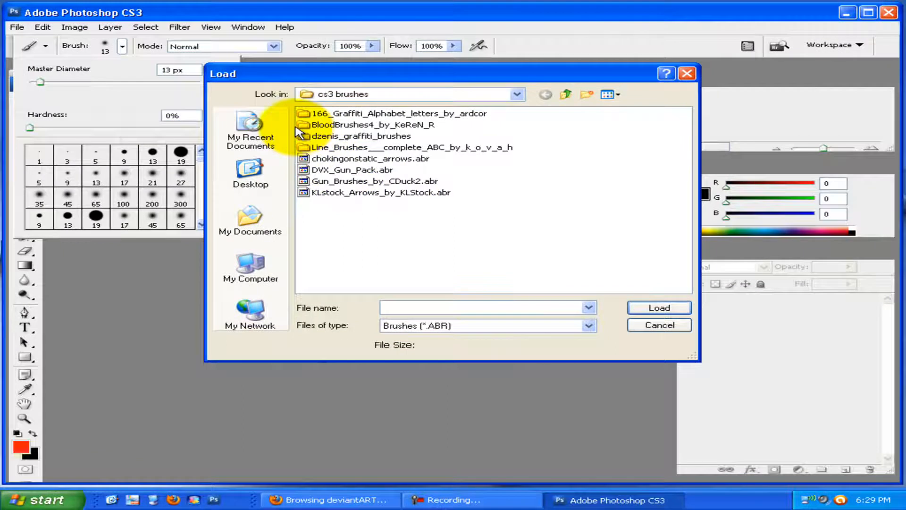
mouse_move(353, 128)
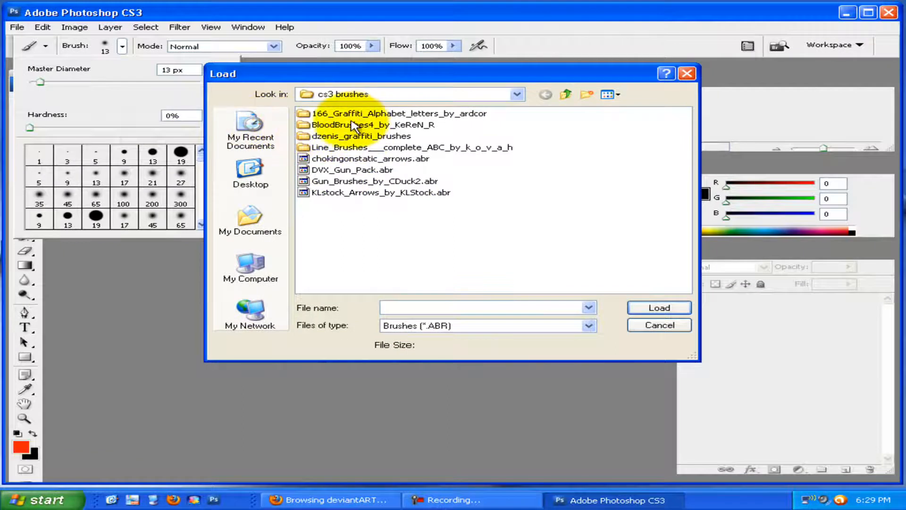
double_click(368, 125)
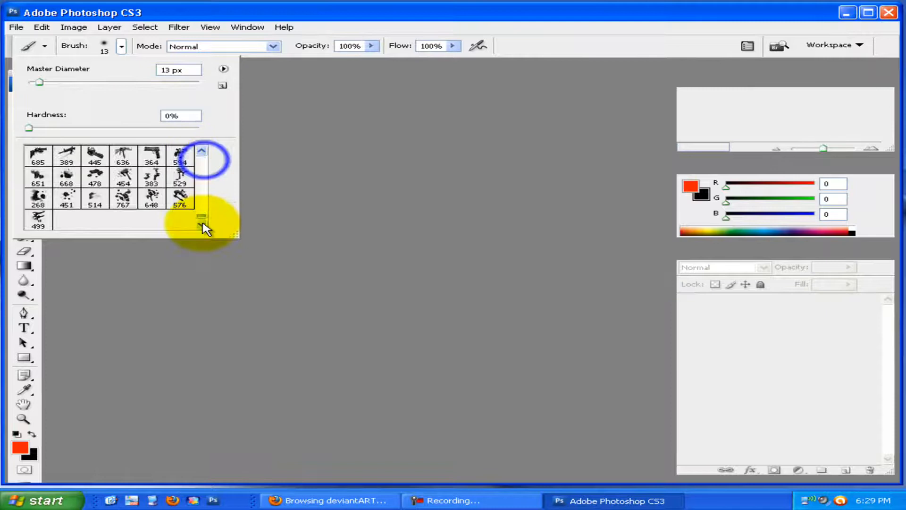
click(179, 197)
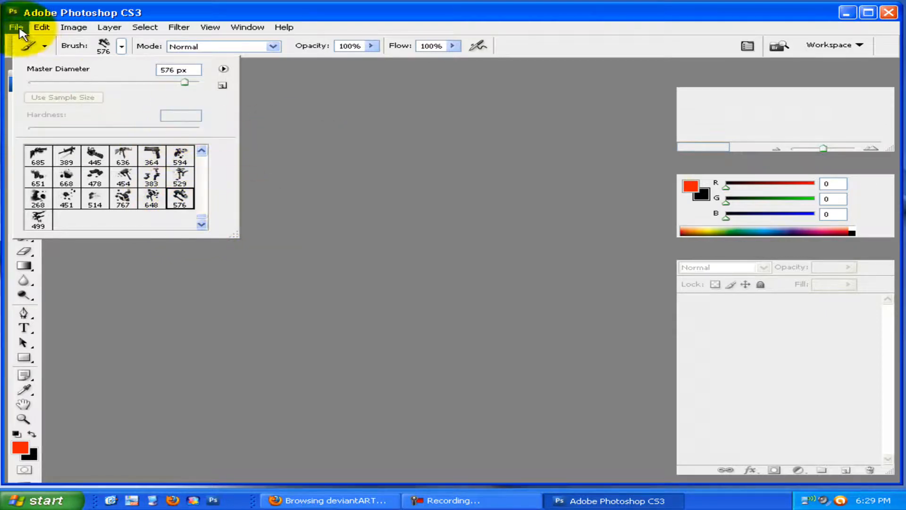
click(13, 26)
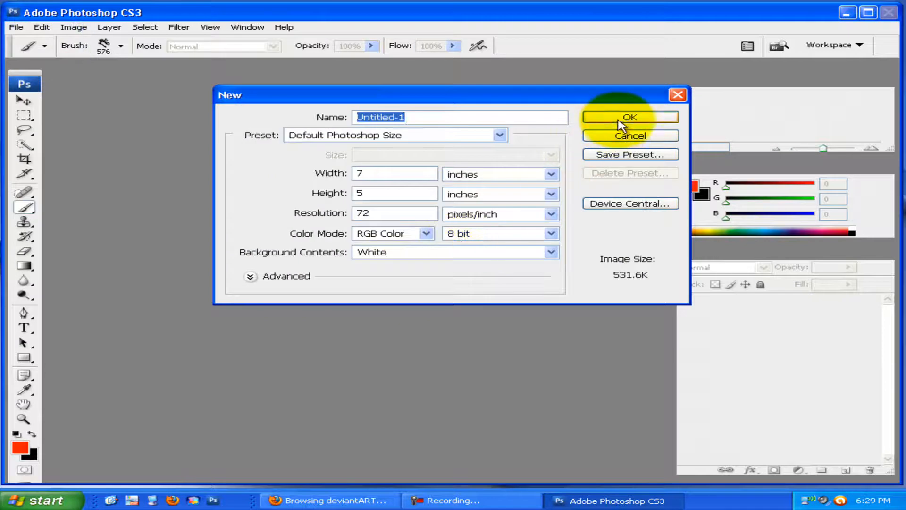
- Create the 7 × 5 inch document, stamp blood splatters at diameters 500 and 400, then close it
click(630, 117)
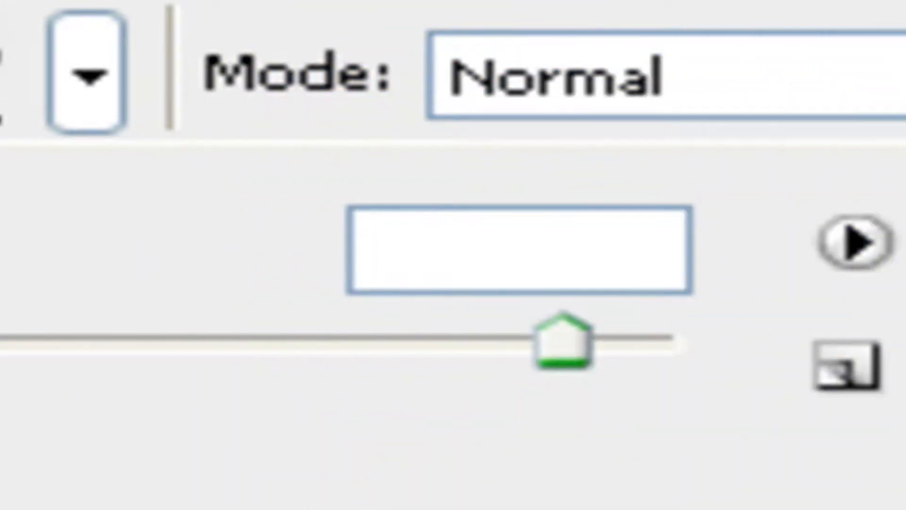
text(500)
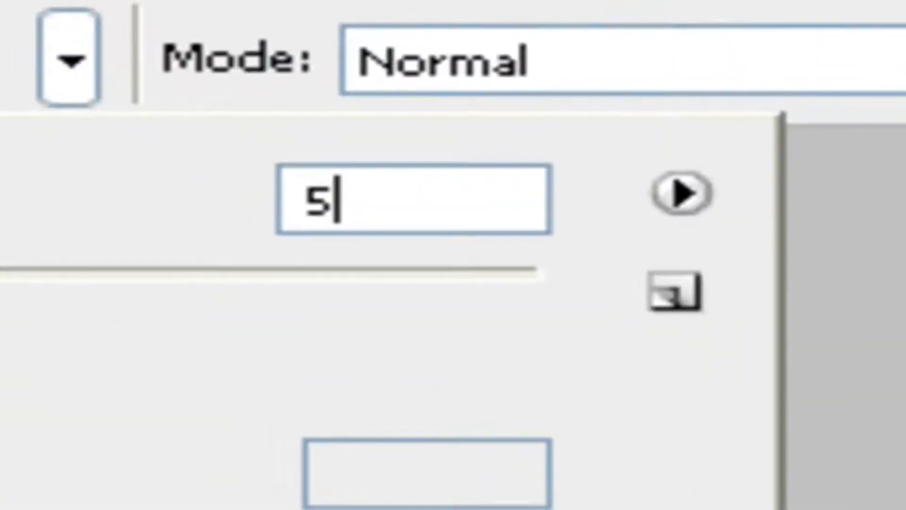
text(450 px)
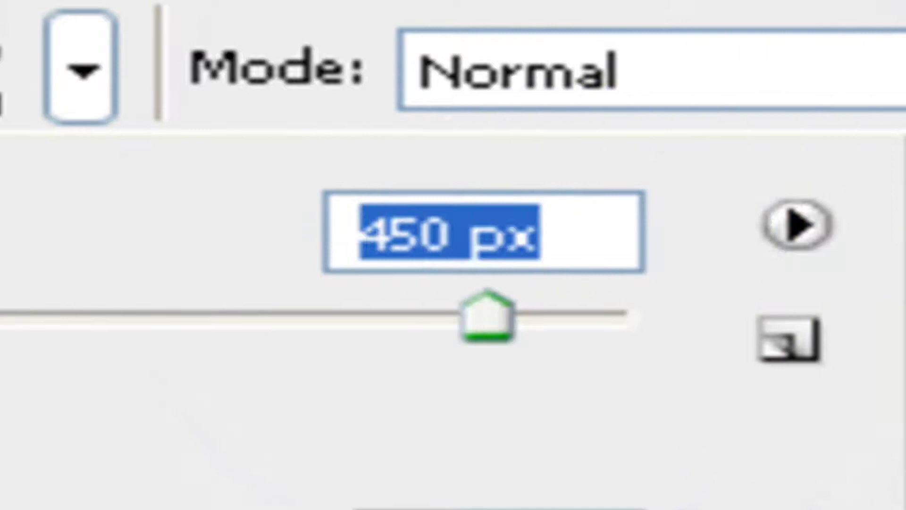
text(400)
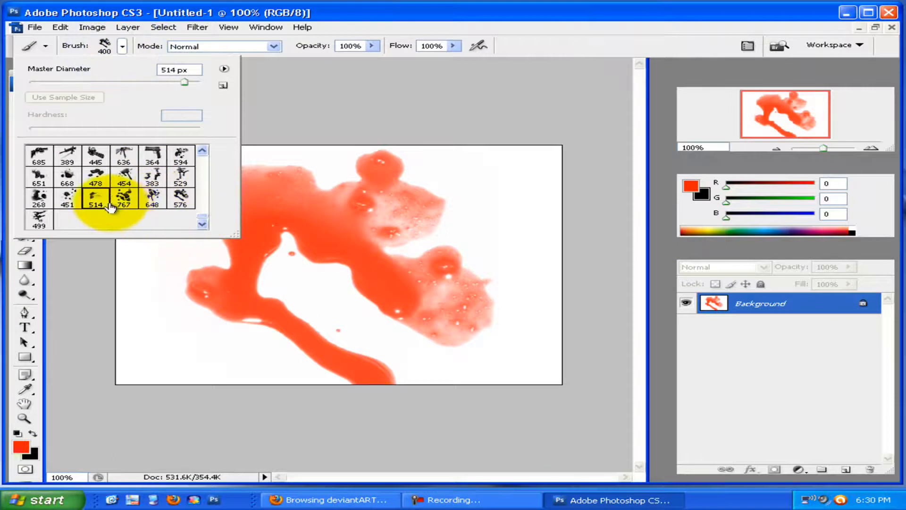
click(124, 199)
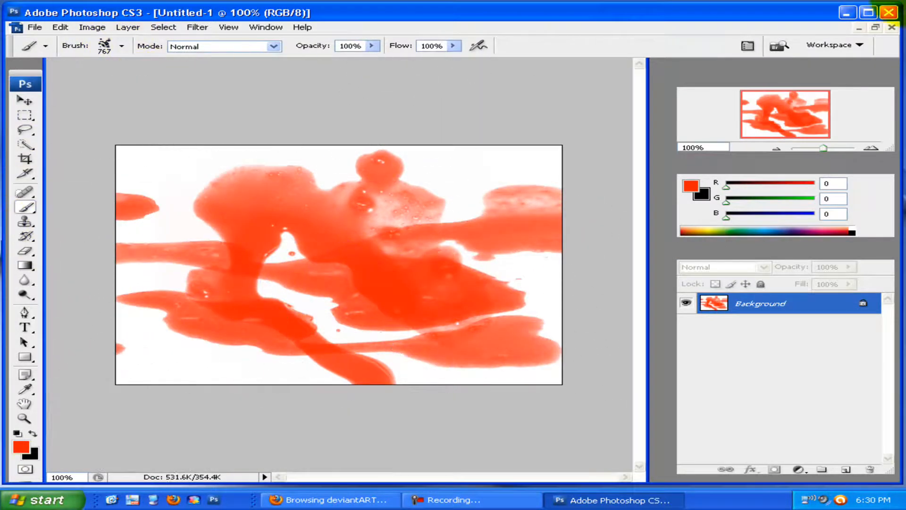
click(887, 12)
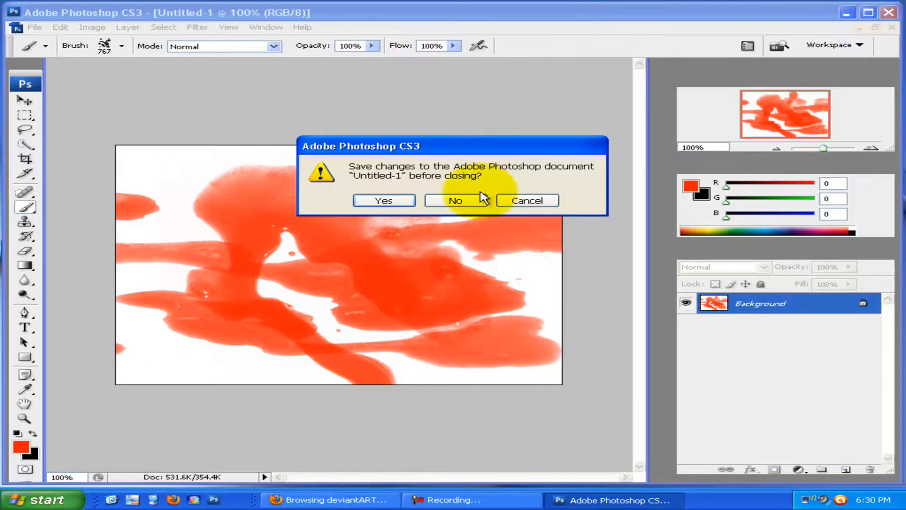
- Discard the painting unsaved, then show My Computer minimized to reveal the desktop
click(455, 200)
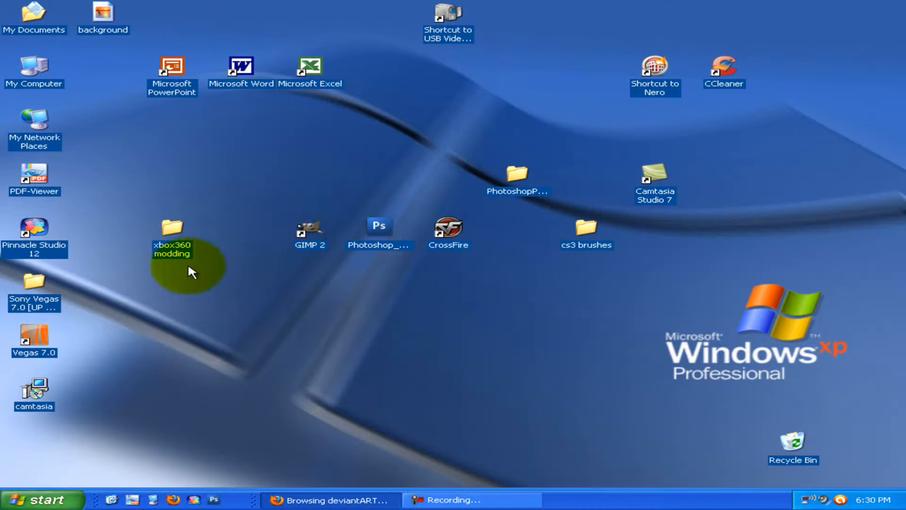
click(150, 499)
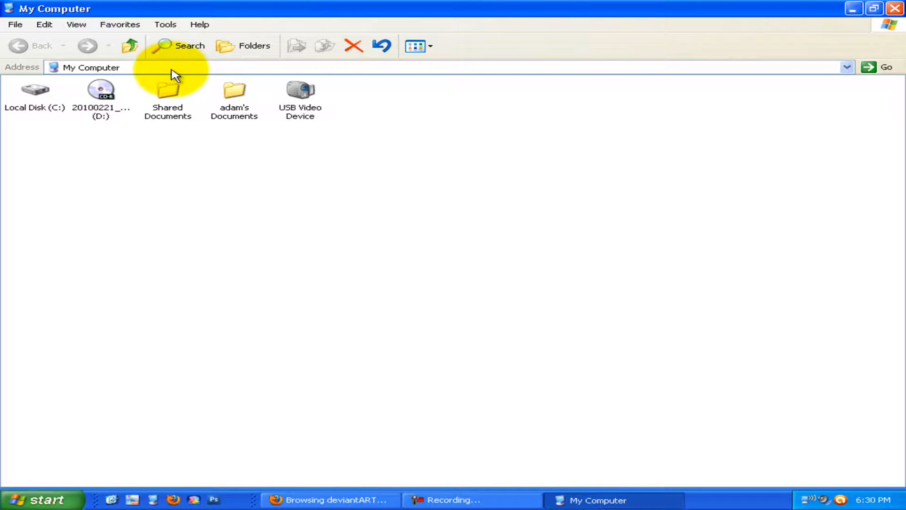
mouse_move(848, 19)
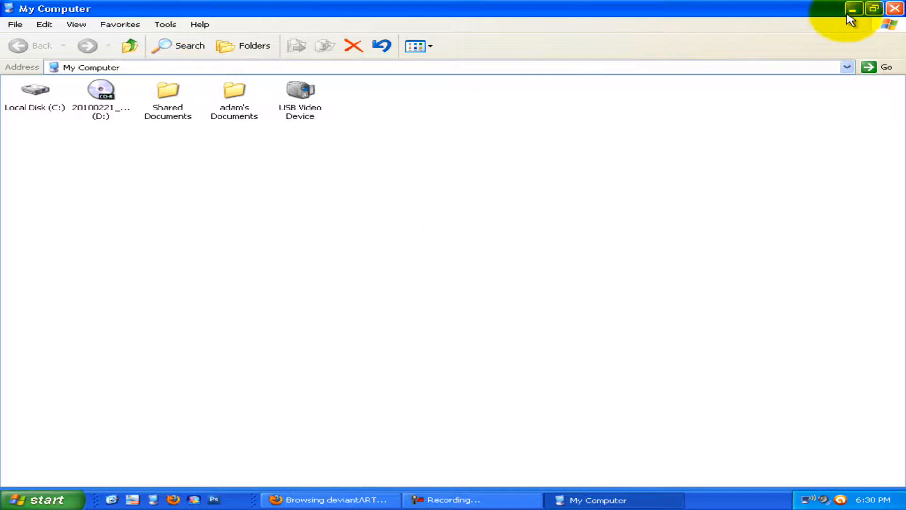
click(850, 9)
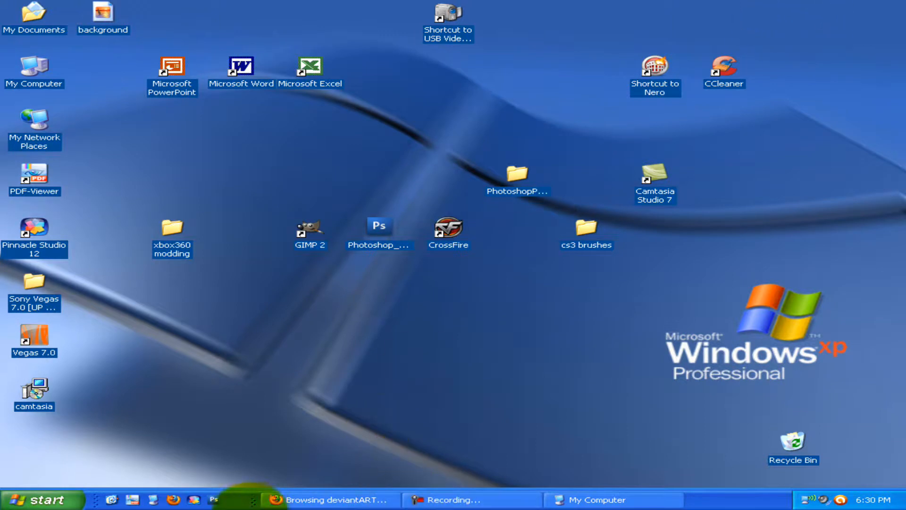
- Download the bloodstains_gimp brush pack ZIP from deviantART to the desktop
click(334, 498)
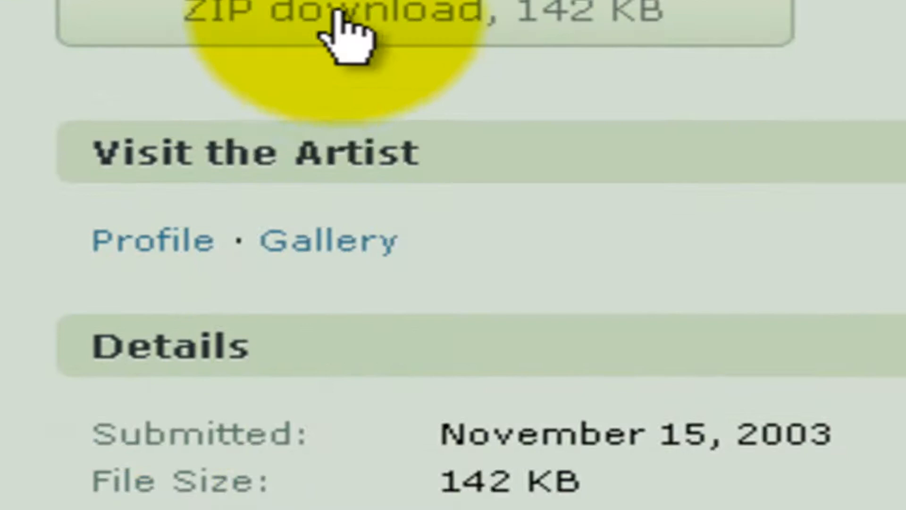
click(333, 14)
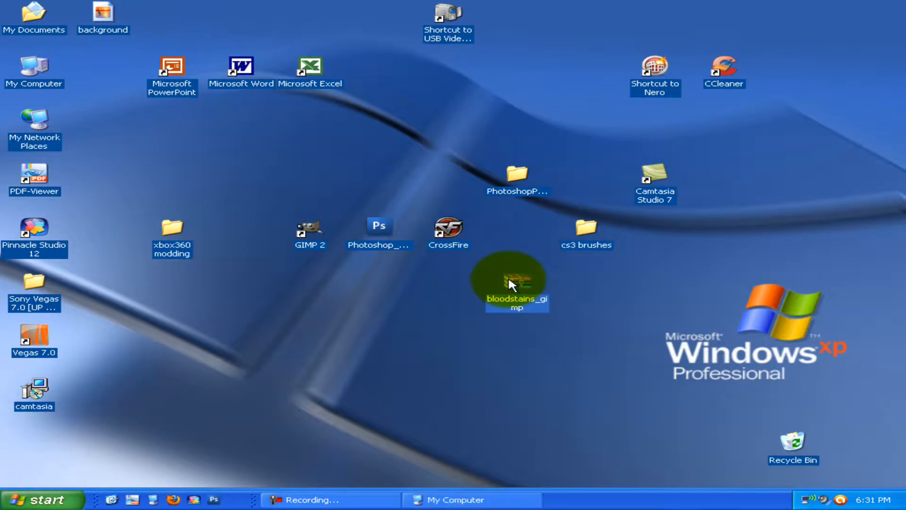
- Extract the bloodstains_gimp archive into a Desktop\bloodstains_gimp folder with WinRAR
double_click(516, 280)
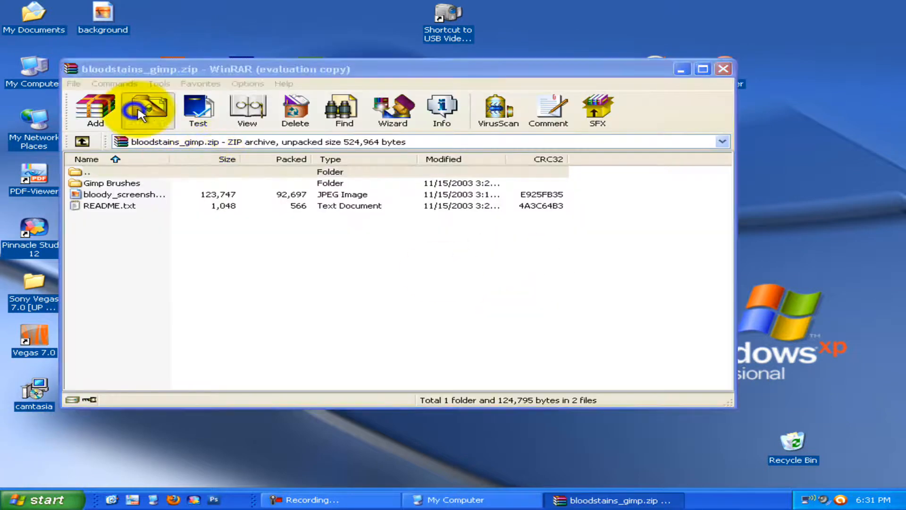
click(146, 109)
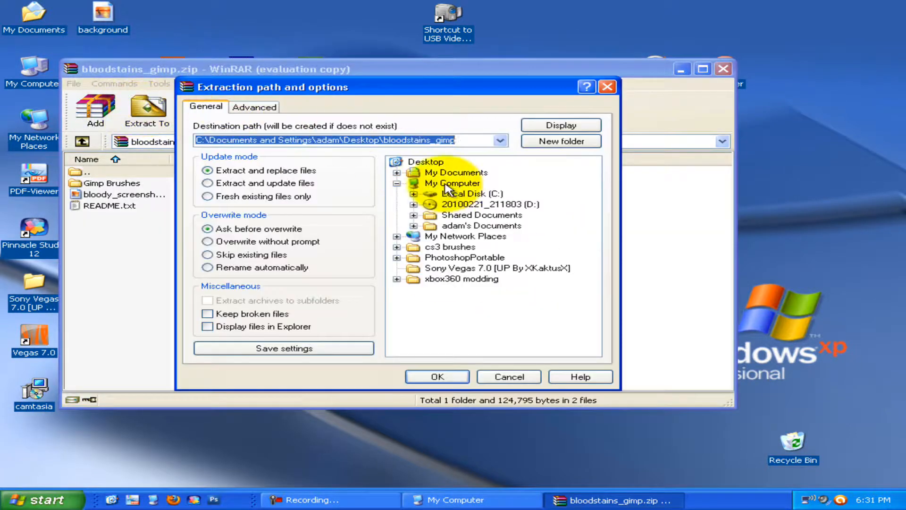
click(451, 183)
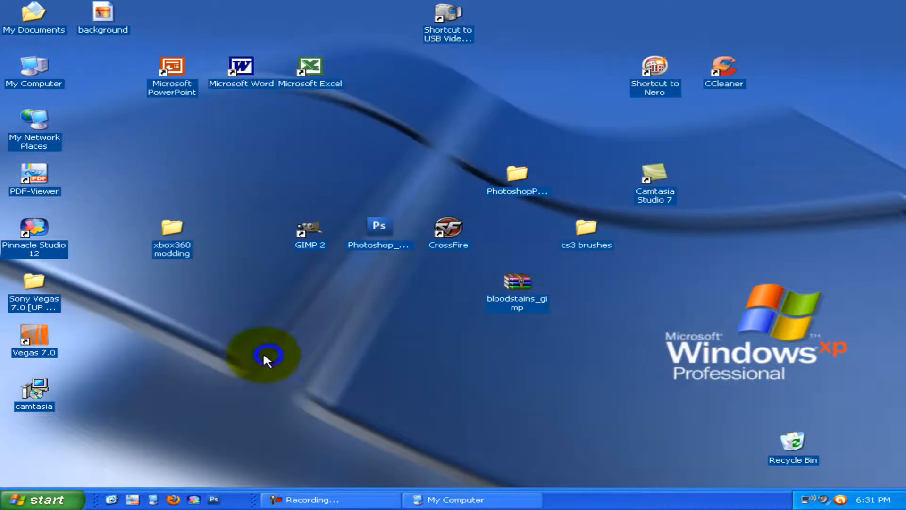
double_click(517, 285)
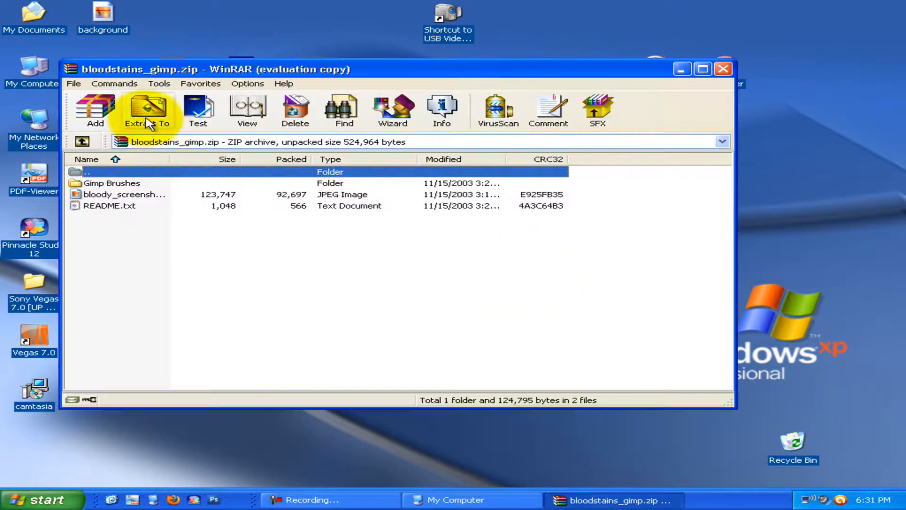
click(147, 109)
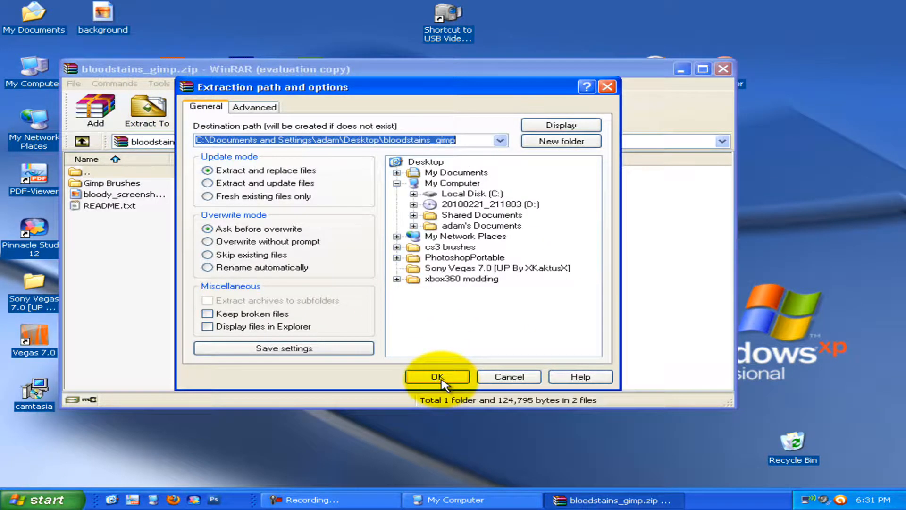
click(437, 376)
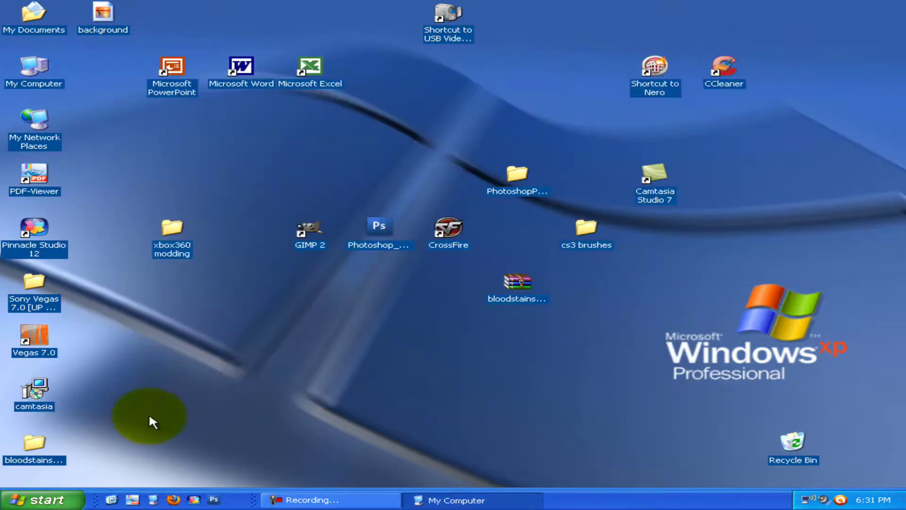
drag(35, 439, 242, 335)
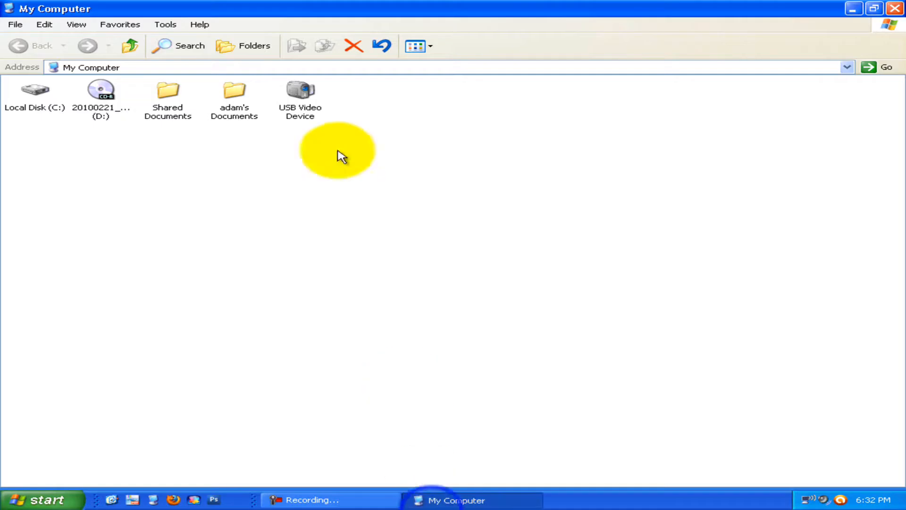
- Browse into C:\Program Files\GIMP-2.0\share\gimp\2.0\brushes and place the bloodstains_gimp folder there
double_click(33, 90)
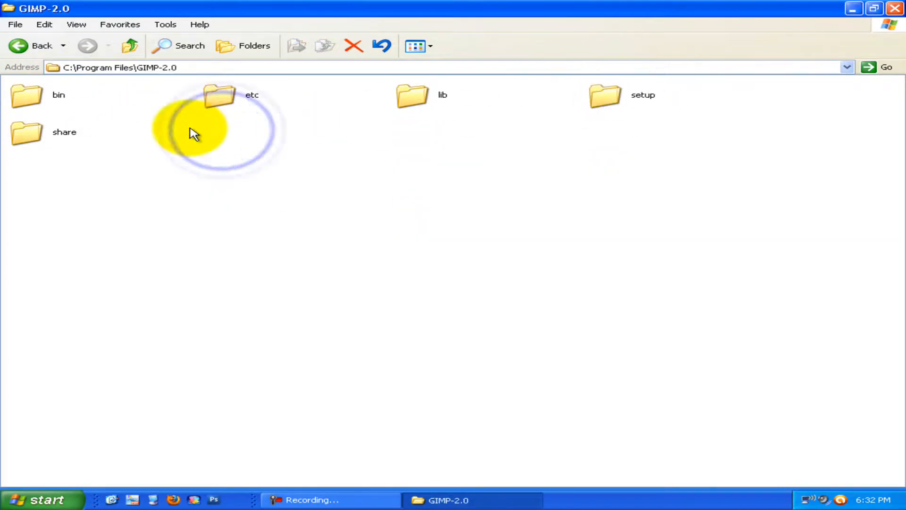
click(603, 96)
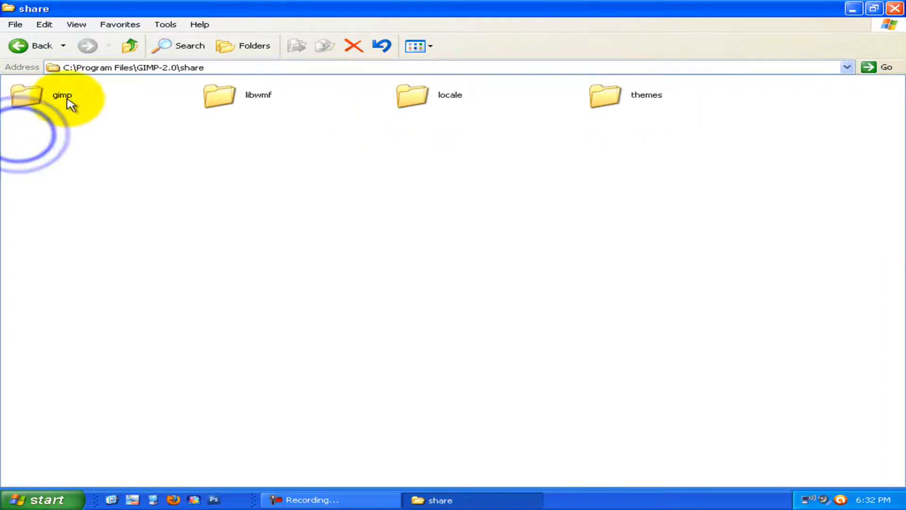
double_click(24, 95)
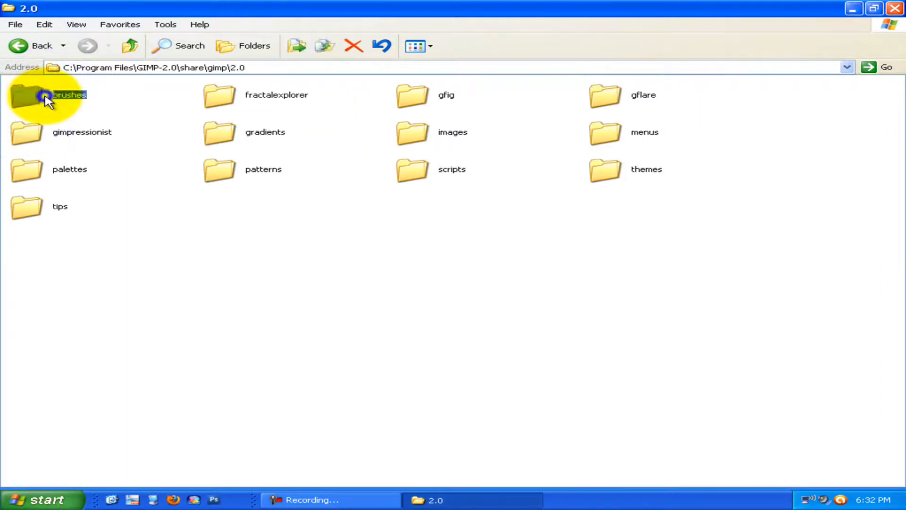
double_click(27, 96)
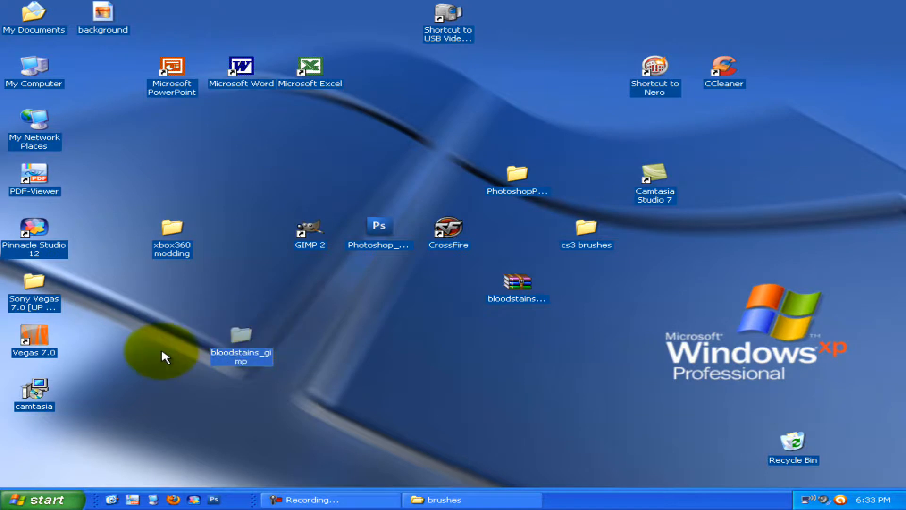
click(444, 501)
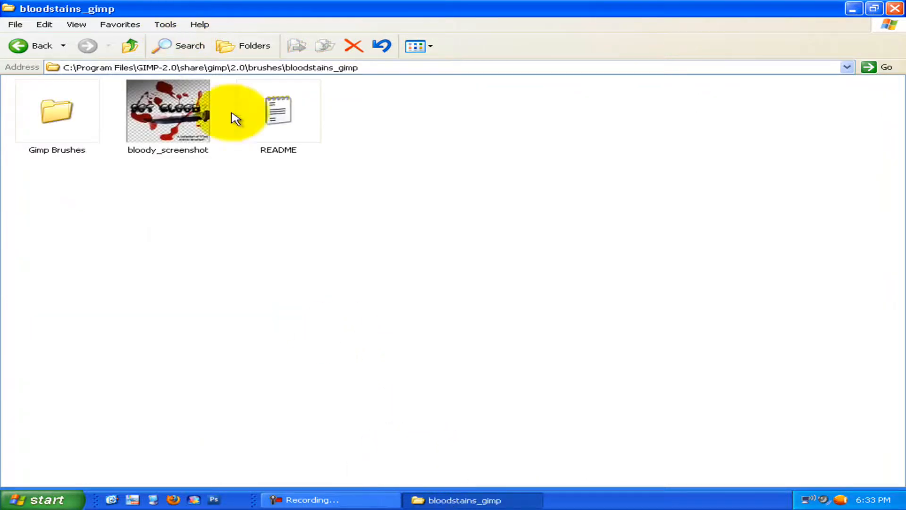
- Select all 28 brush files inside Gimp Brushes and copy them
double_click(57, 111)
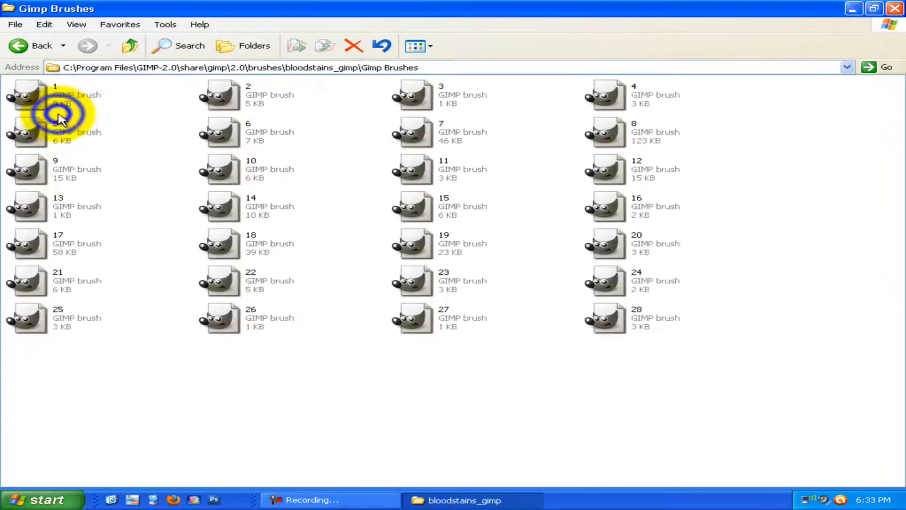
key(ctrl+a)
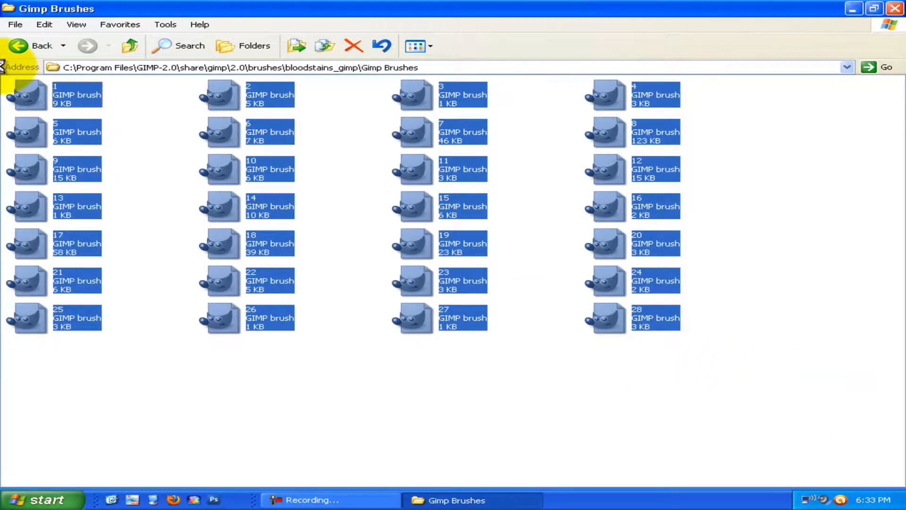
right_click(24, 93)
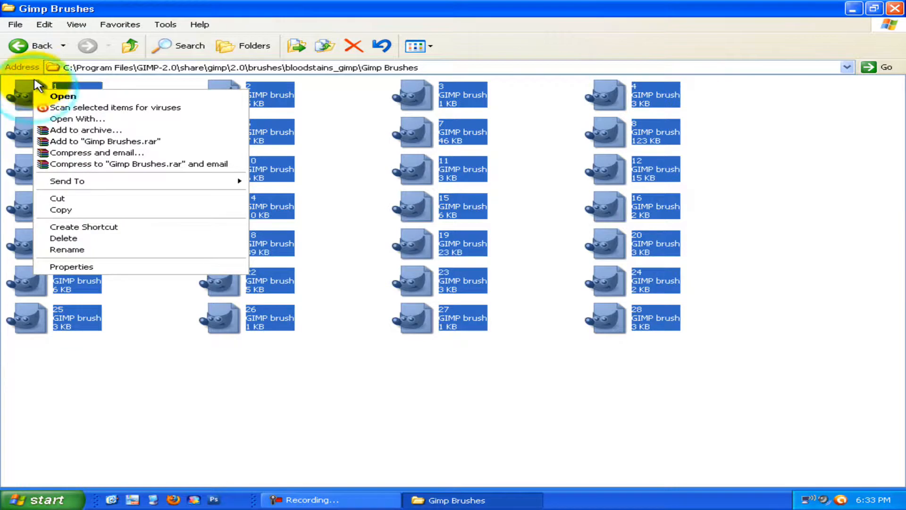
- Paste the brush files directly into GIMP's brushes folder and close Explorer
click(28, 45)
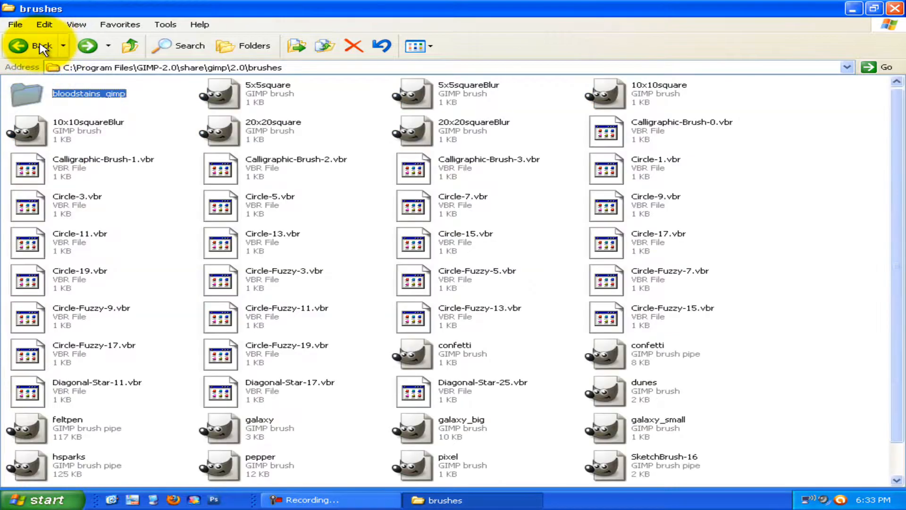
right_click(716, 311)
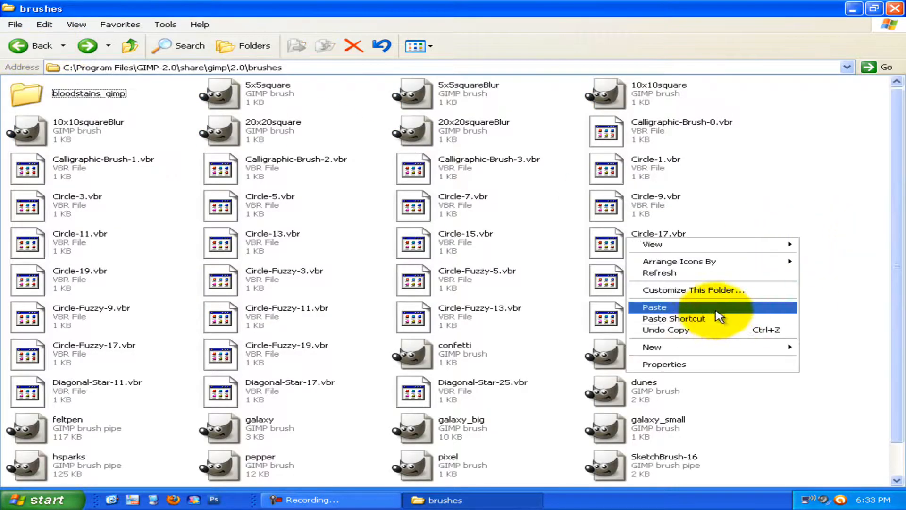
click(654, 308)
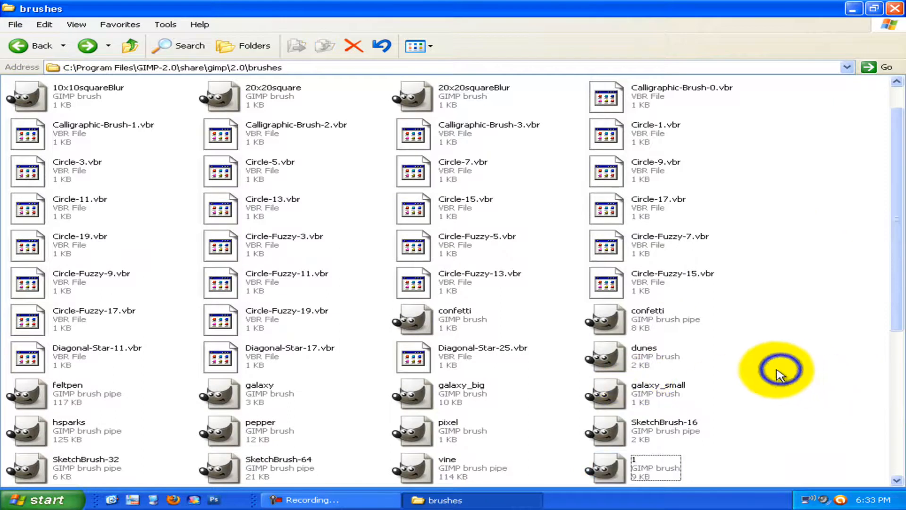
scroll(down, 3)
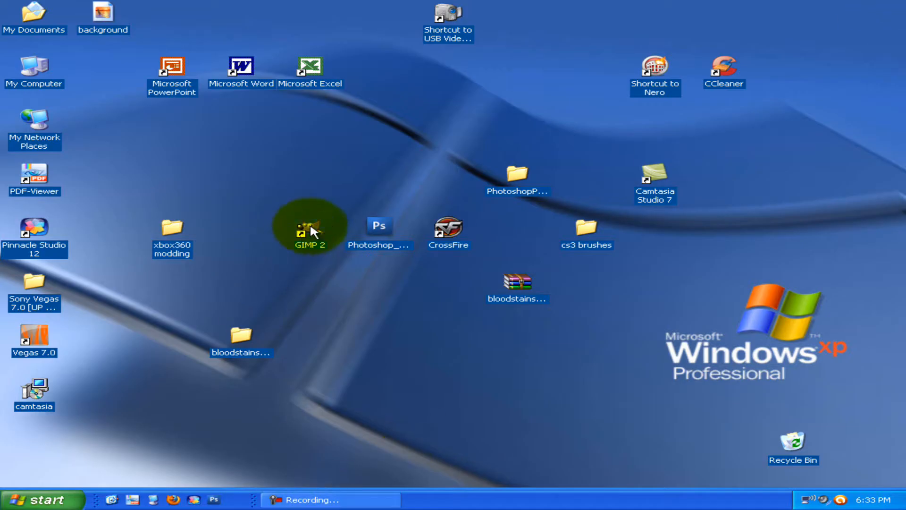
- Launch GIMP 2 from the desktop, maximize its main window and move the Toolbox aside
double_click(309, 230)
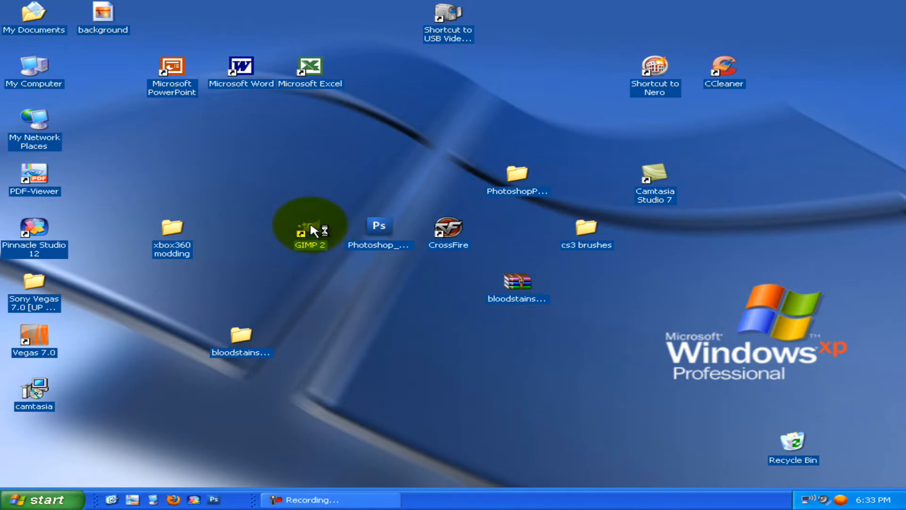
double_click(310, 232)
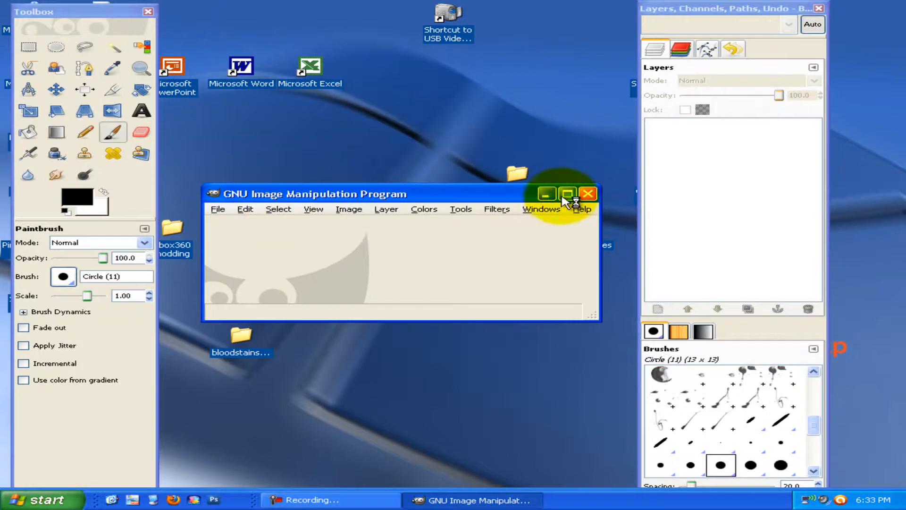
click(566, 194)
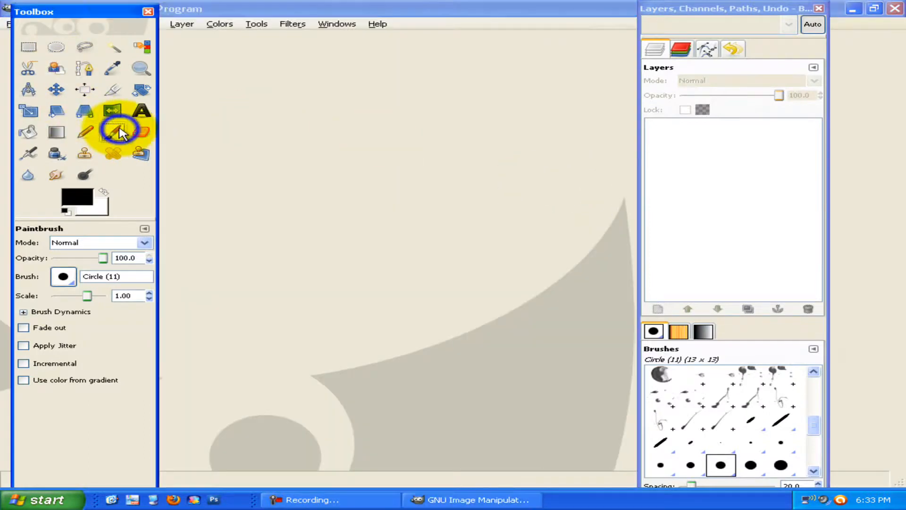
drag(81, 10, 300, 6)
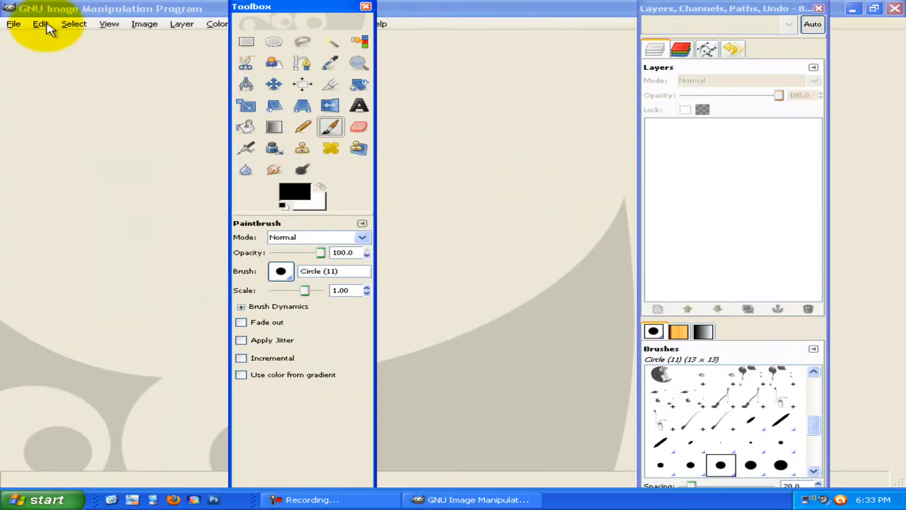
mouse_move(838, 475)
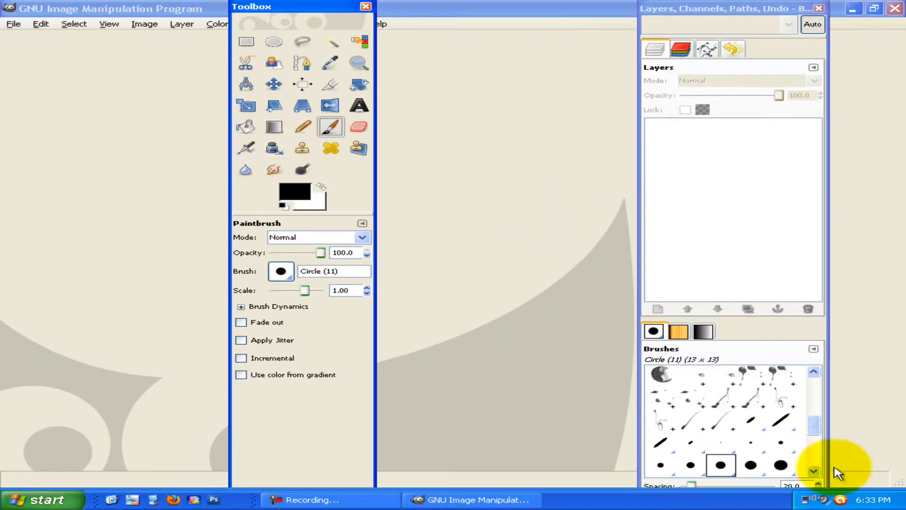
- Scroll the Brushes panel to the bloodstain brushes and choose Blood Brush 11
scroll(down, 3)
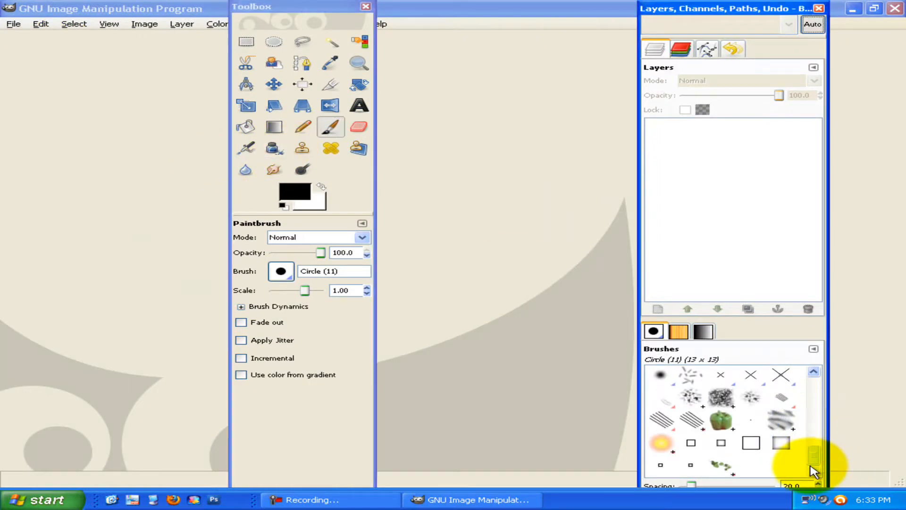
scroll(down, 3)
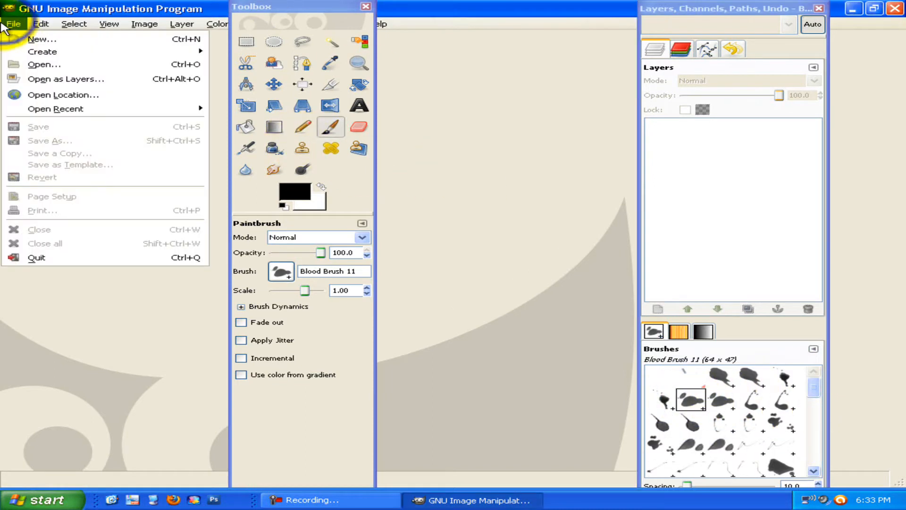
- Create a new 640 × 400 image and paint a thick black Blood Brush stroke across it
click(37, 37)
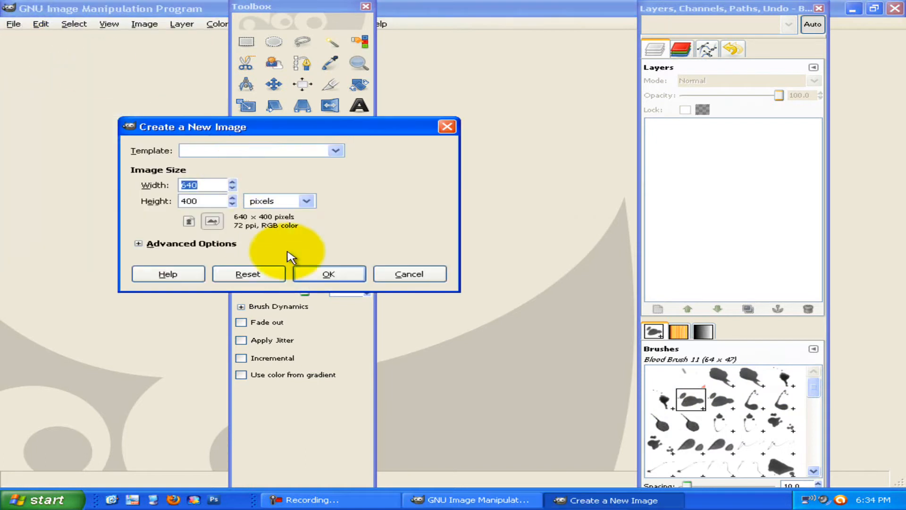
click(328, 274)
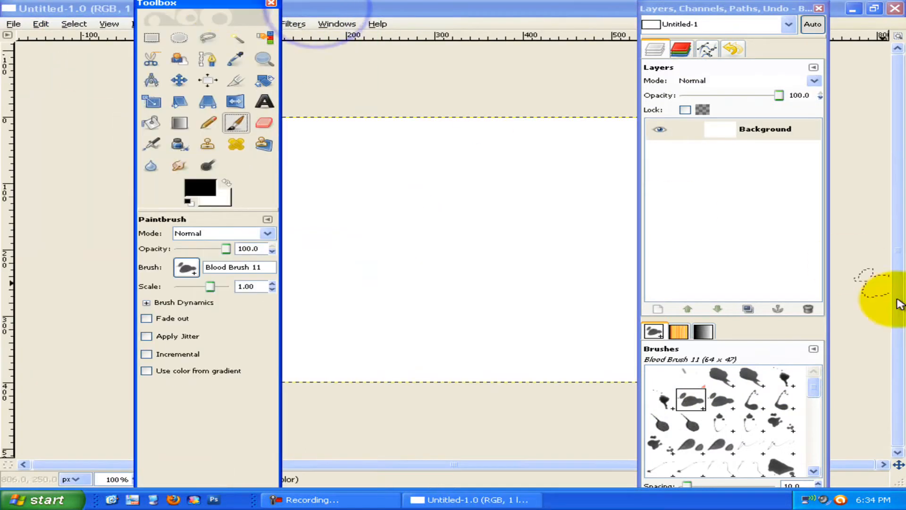
click(462, 249)
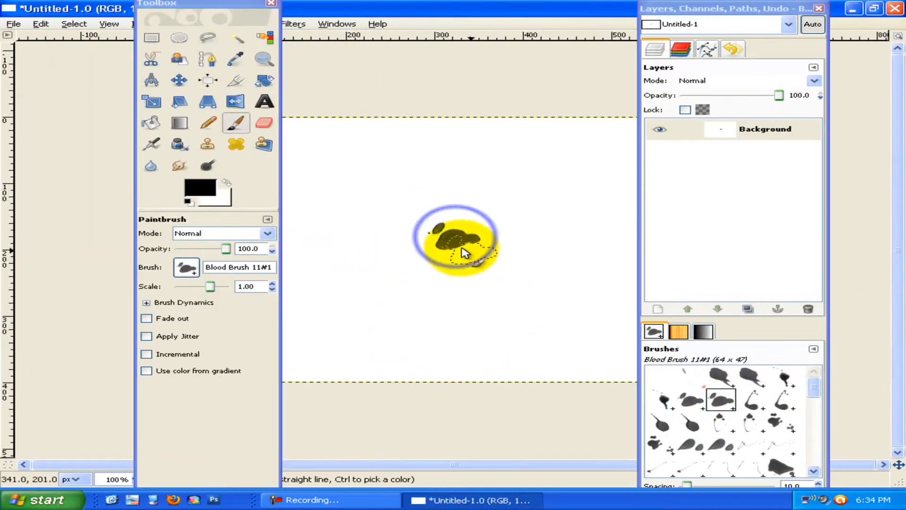
drag(463, 242, 398, 324)
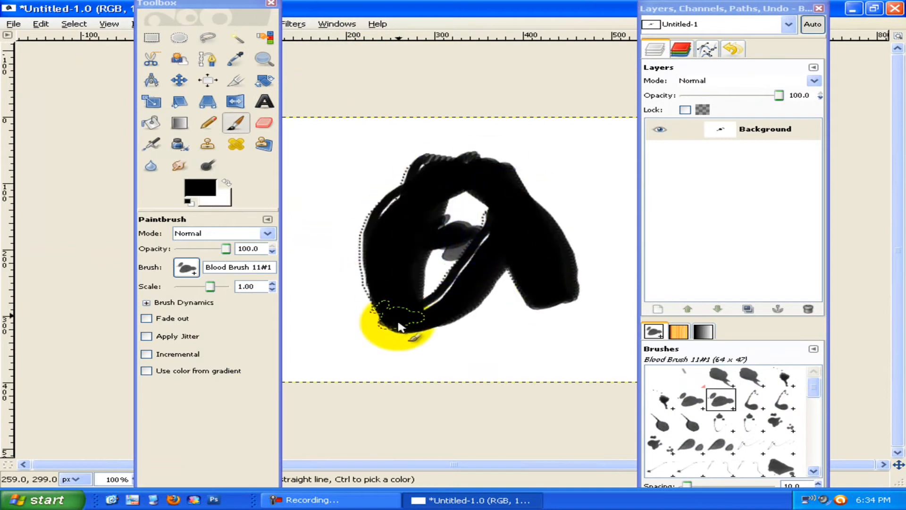